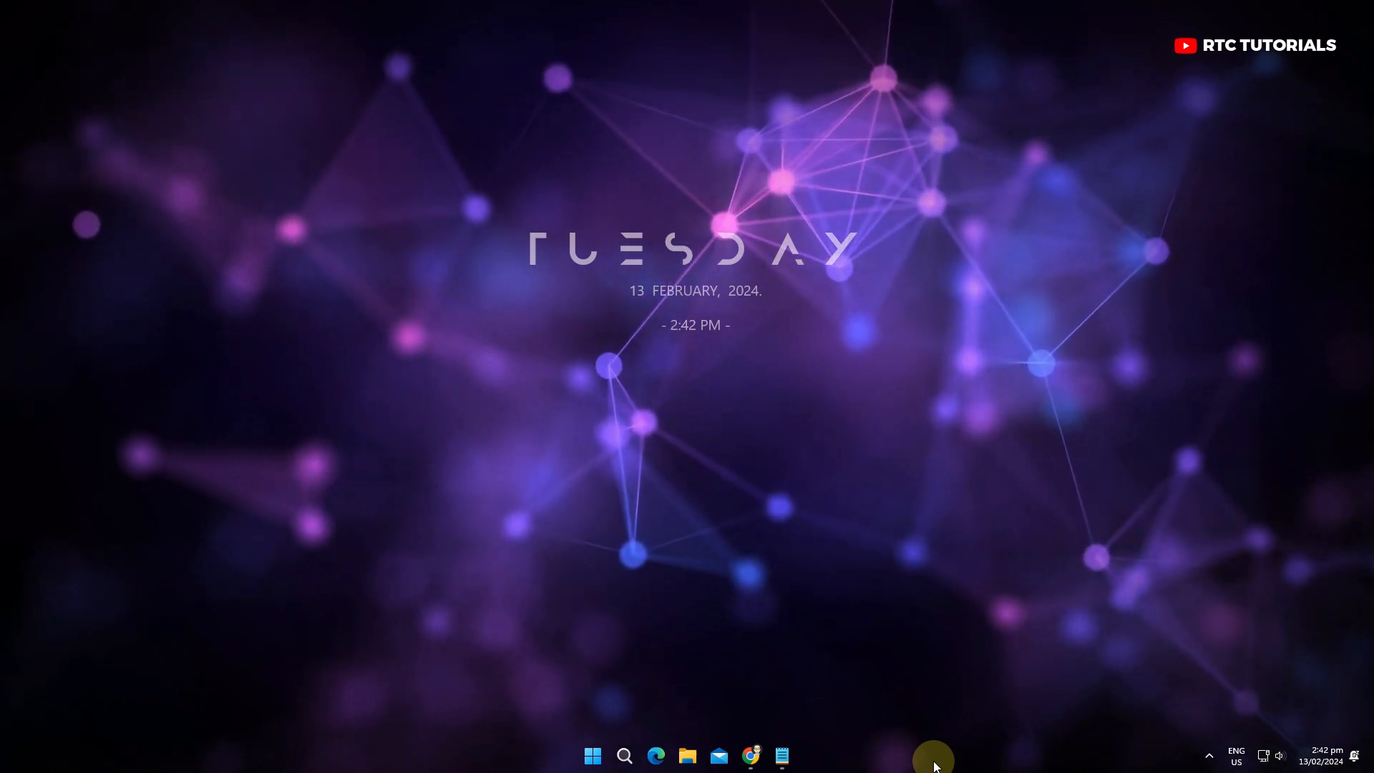
# Search Windows for 'mrt' and launch the Malicious Software Removal Tool
pyautogui.click(624, 756)
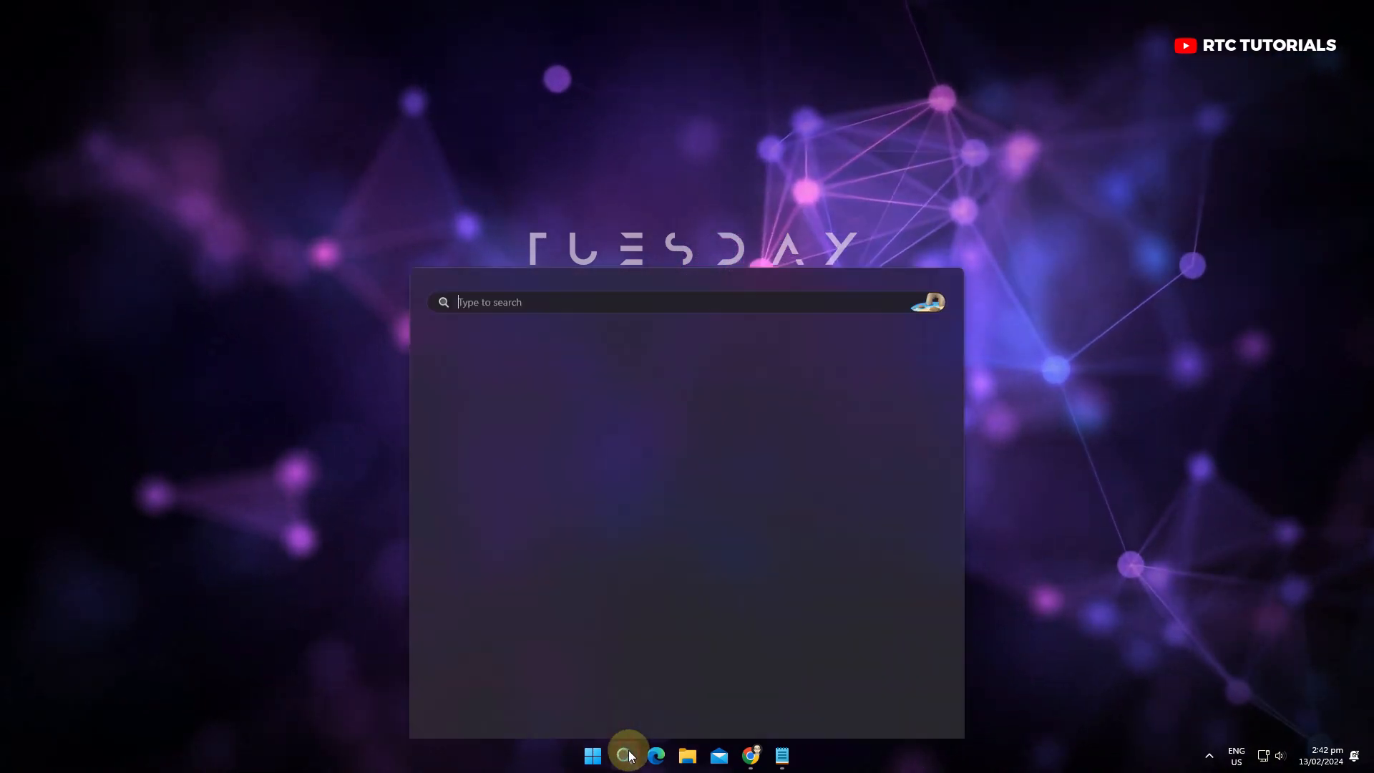
pyautogui.write('mrt')
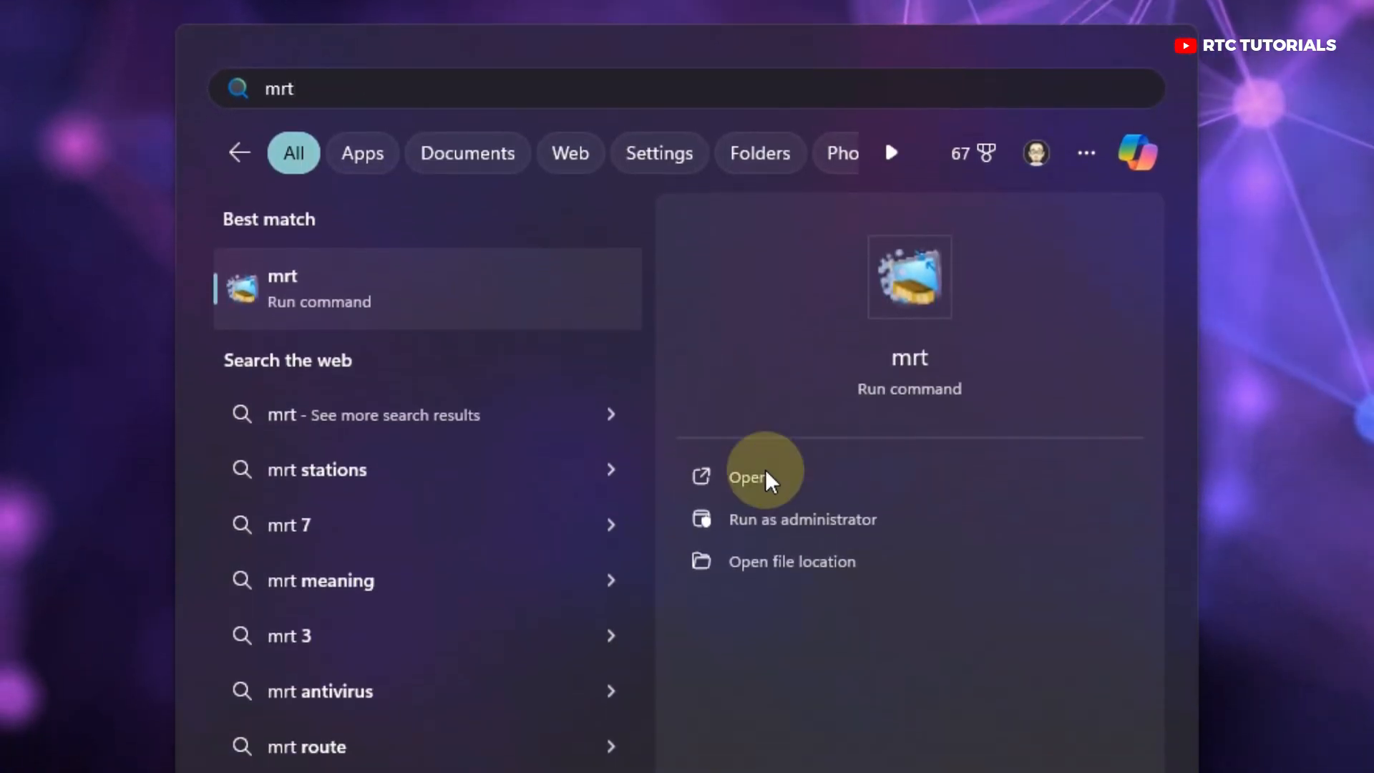
pyautogui.click(761, 477)
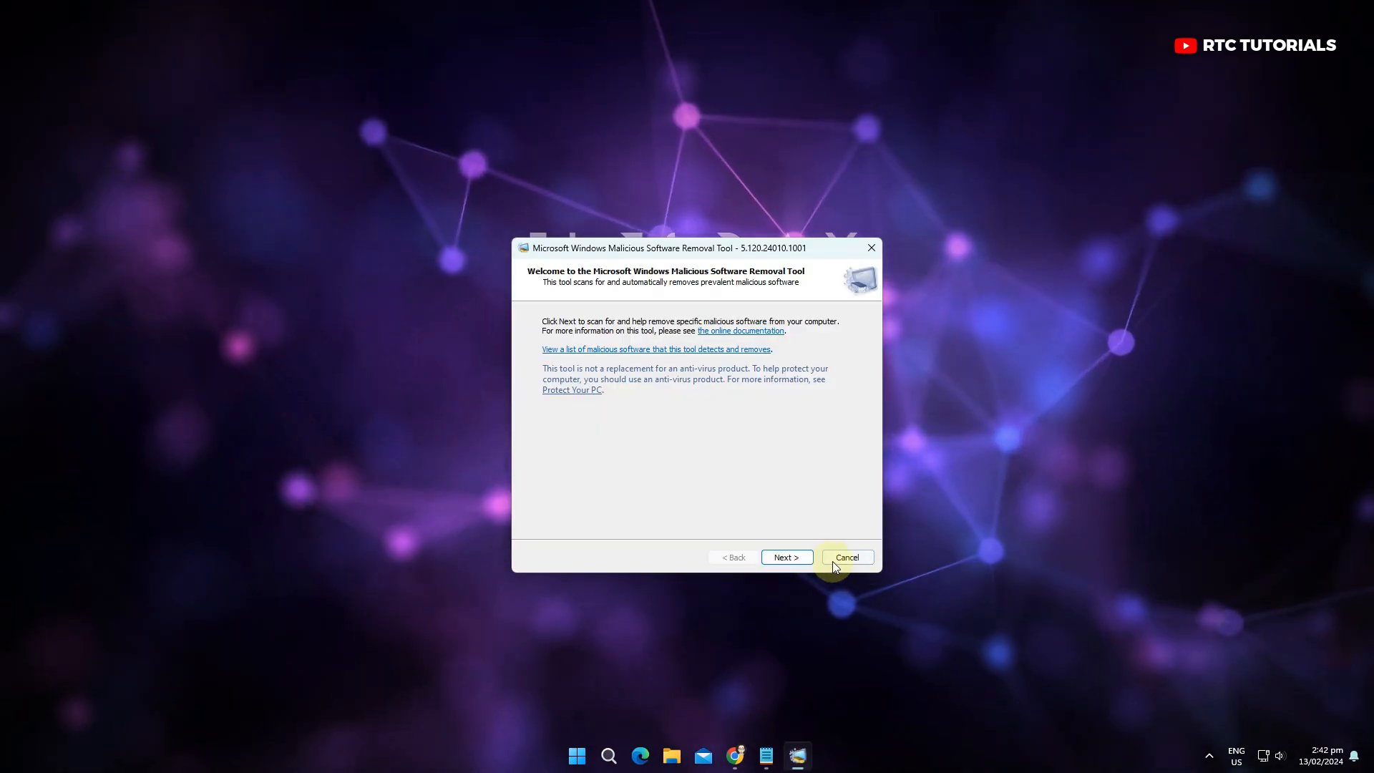
# Pass the welcome page, select Quick scan over Full scan, and start scanning
pyautogui.click(787, 557)
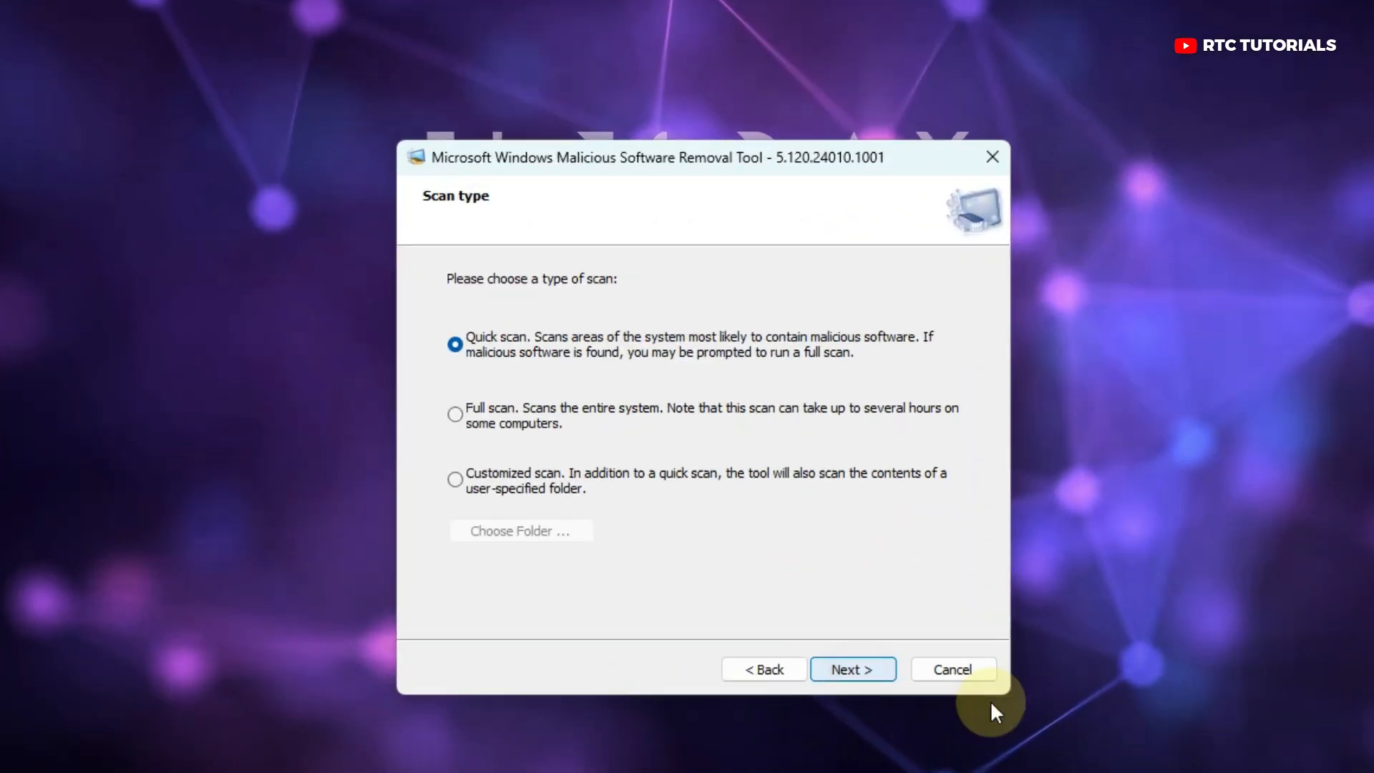
pyautogui.click(429, 418)
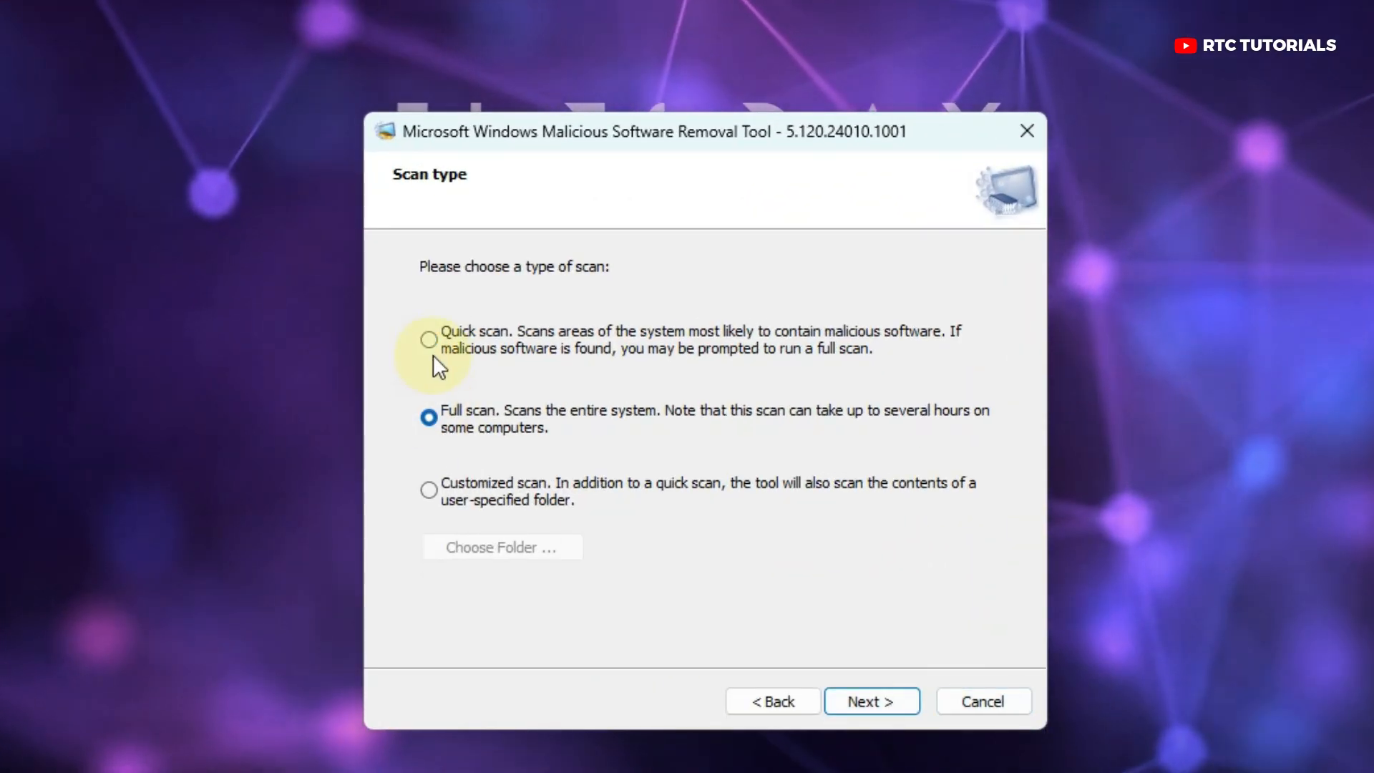
pyautogui.click(429, 339)
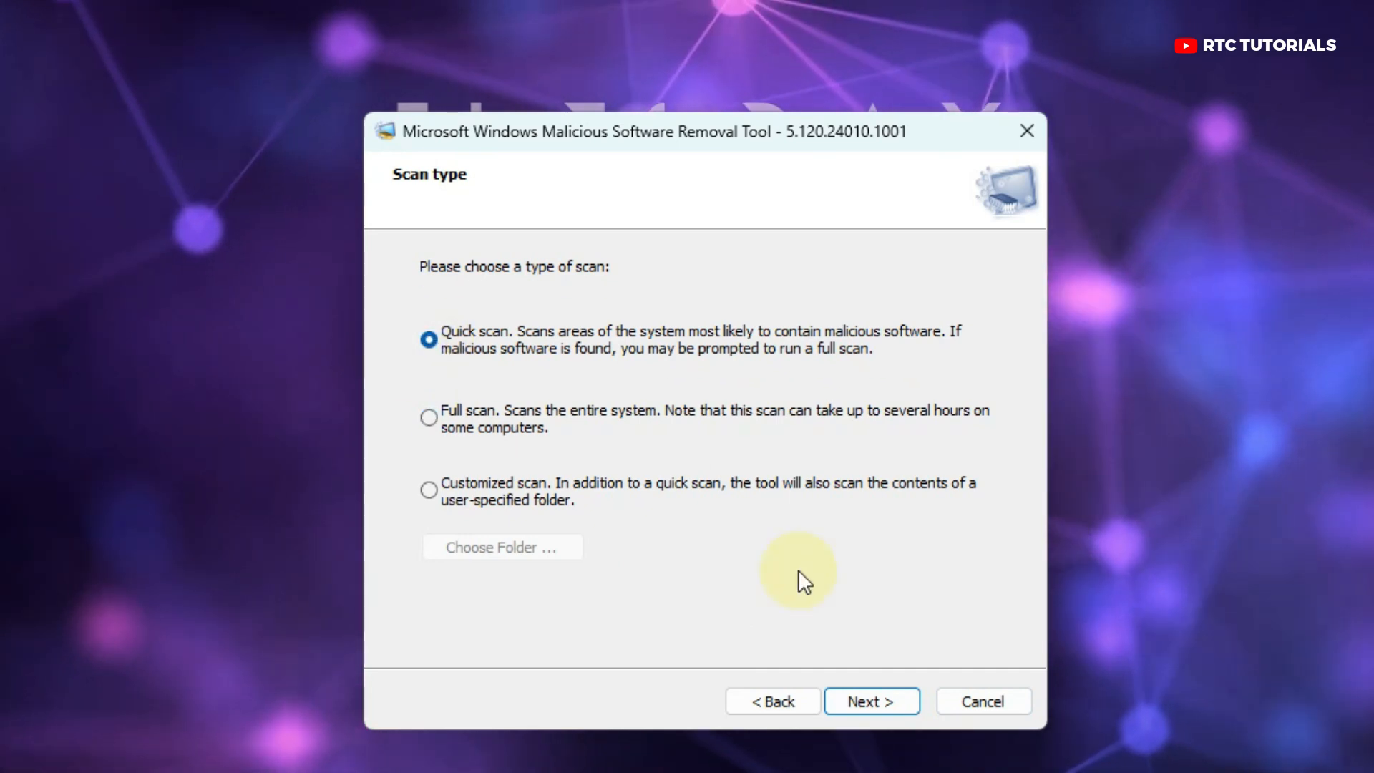
pyautogui.click(870, 702)
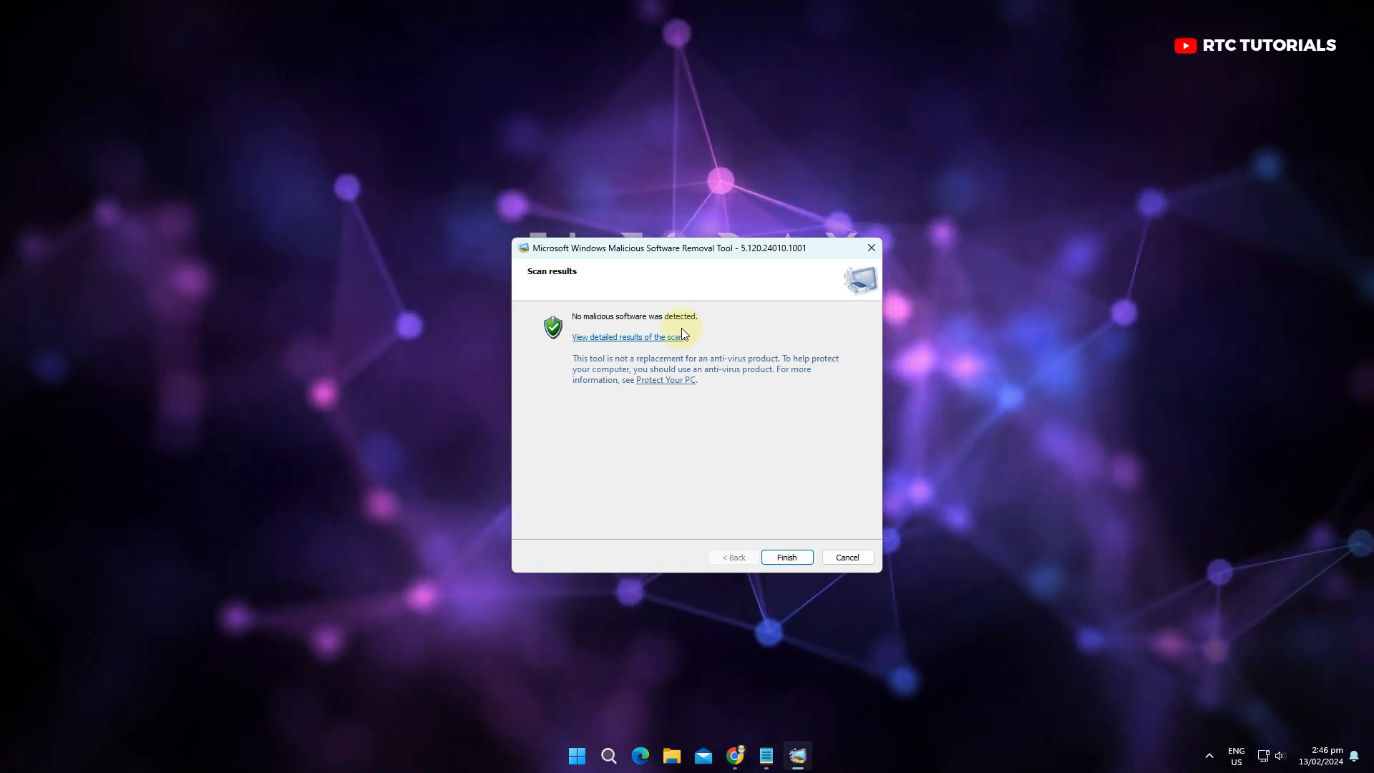
# Review the detailed per-malware results, all Not infected, then finish and close the tool
pyautogui.click(629, 337)
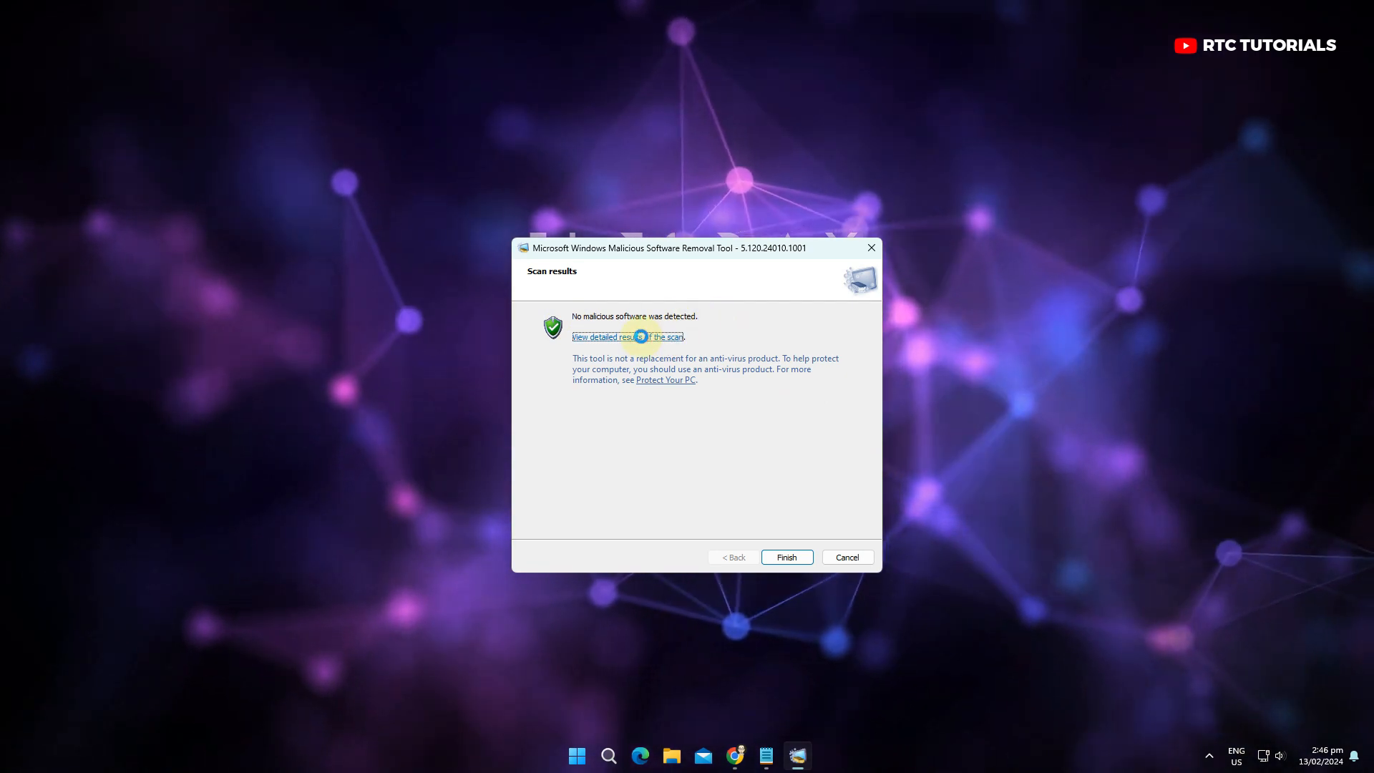
pyautogui.click(624, 336)
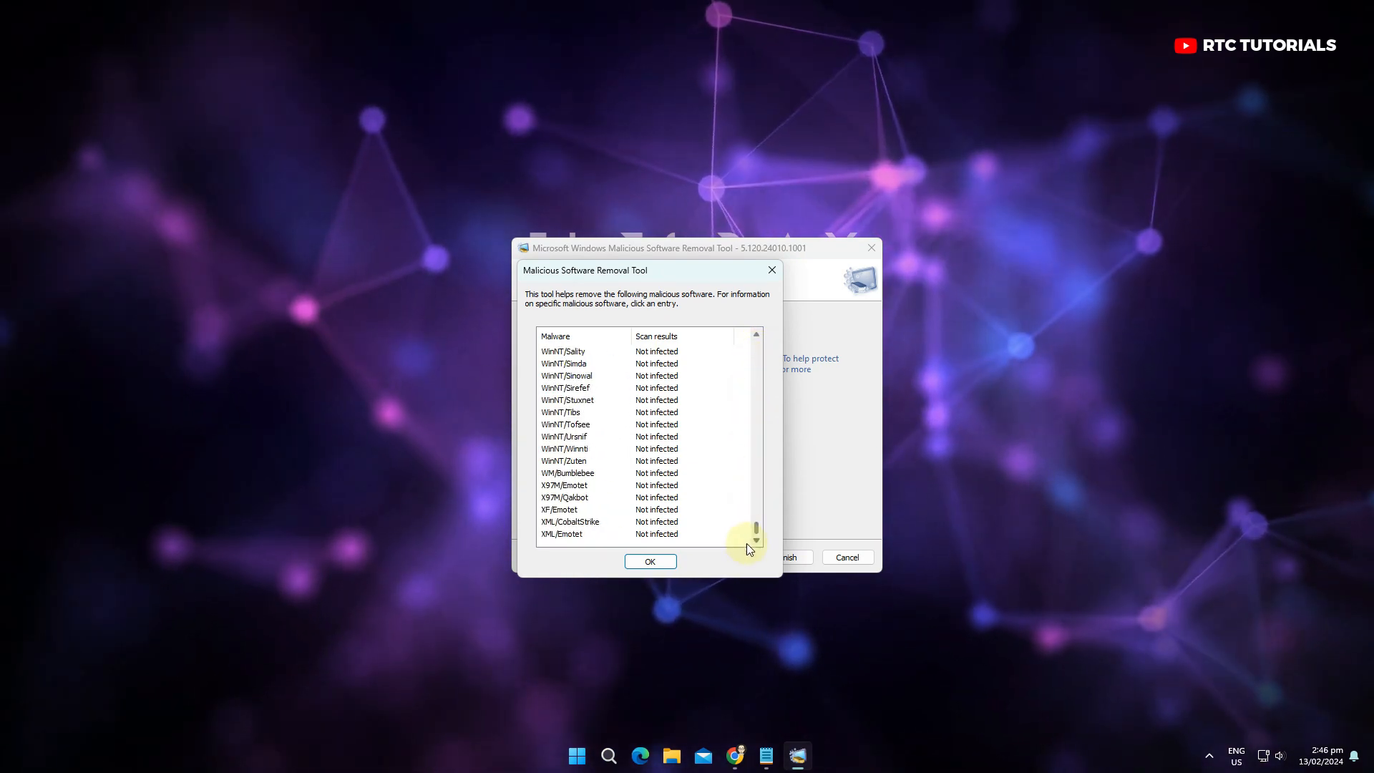
pyautogui.click(650, 561)
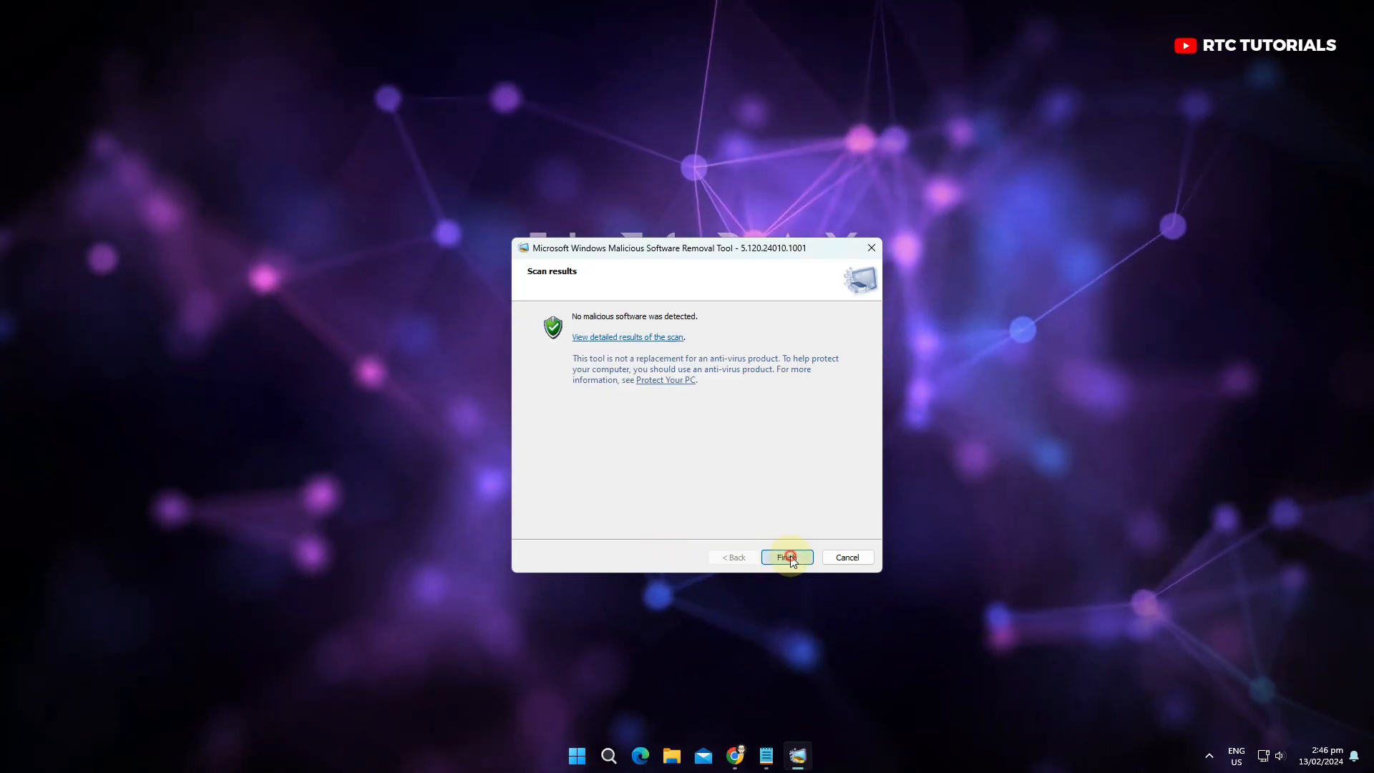
pyautogui.click(787, 557)
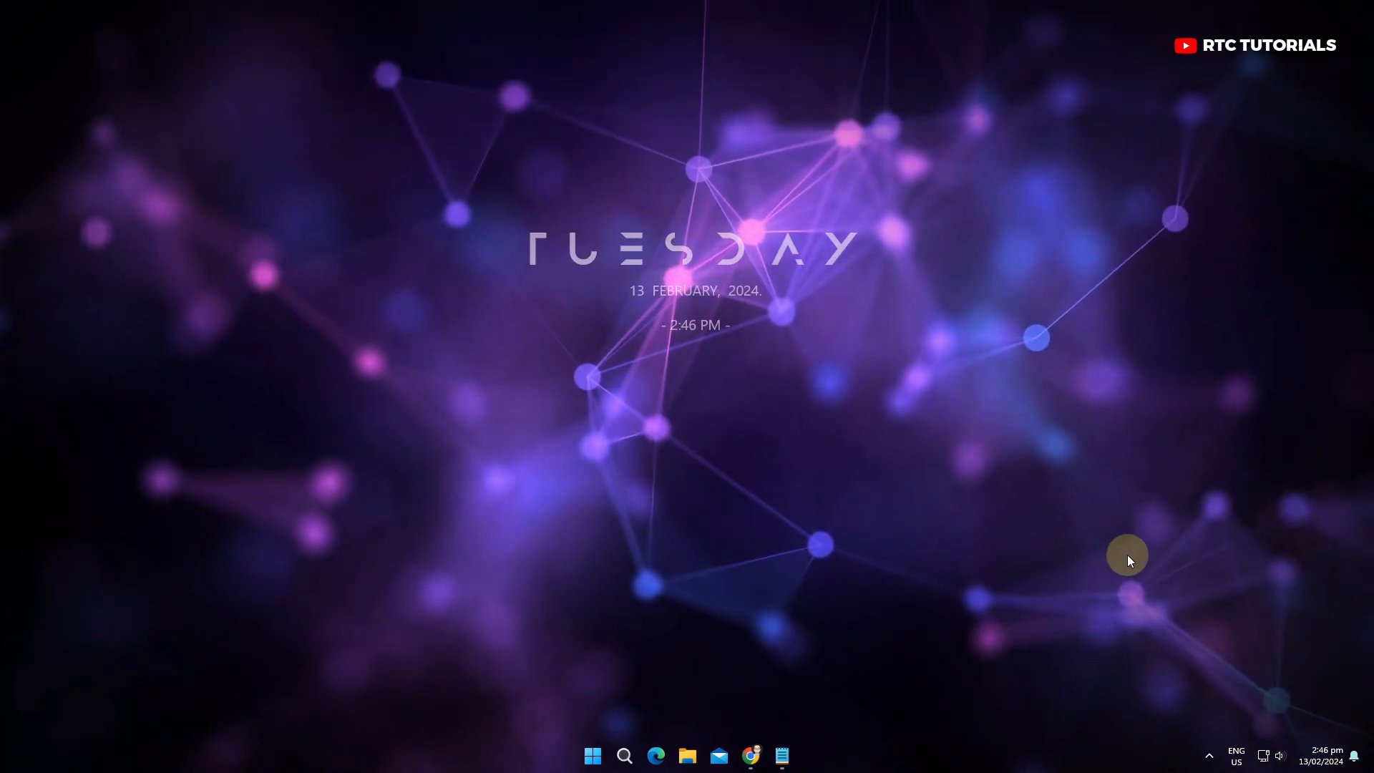
pyautogui.moveTo(1291, 584)
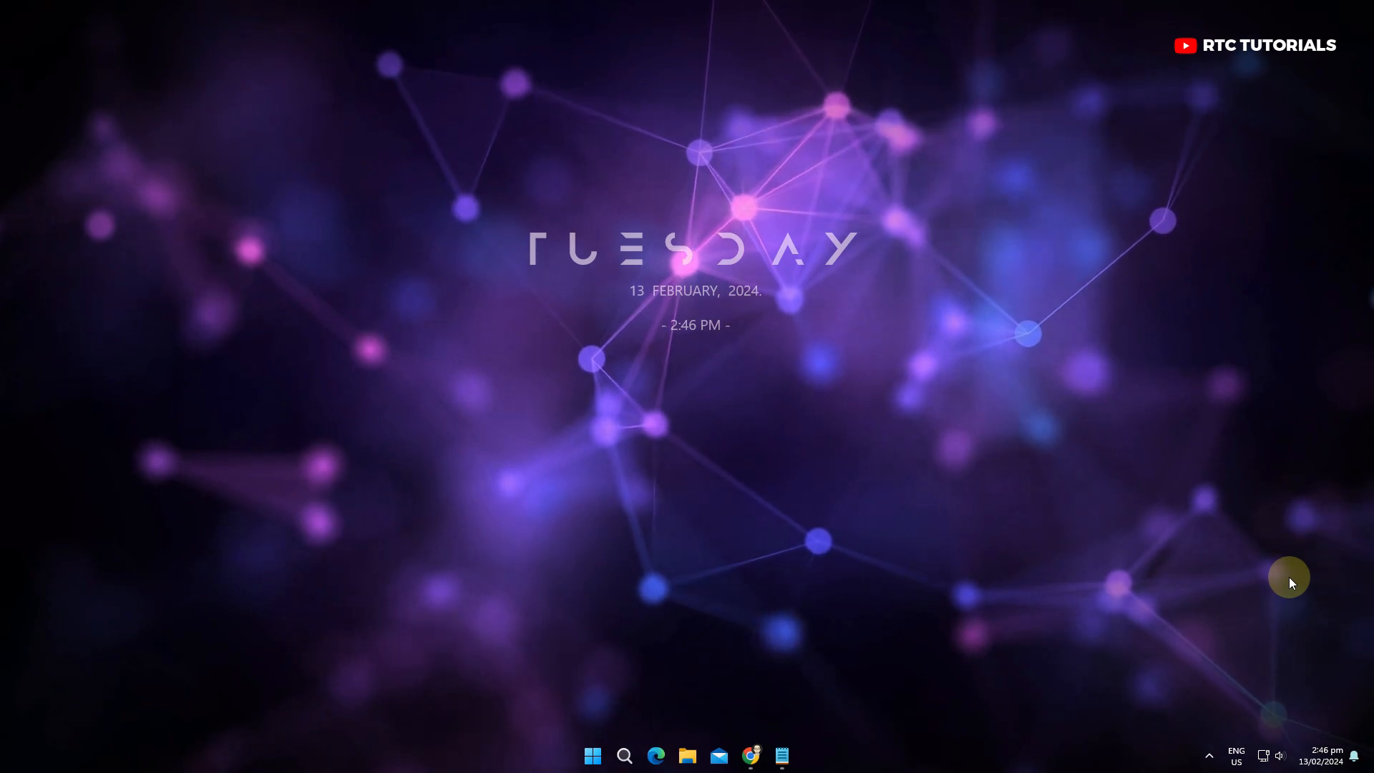
# Show the Start menu power options listing Sleep, Shut down and Restart
pyautogui.click(593, 756)
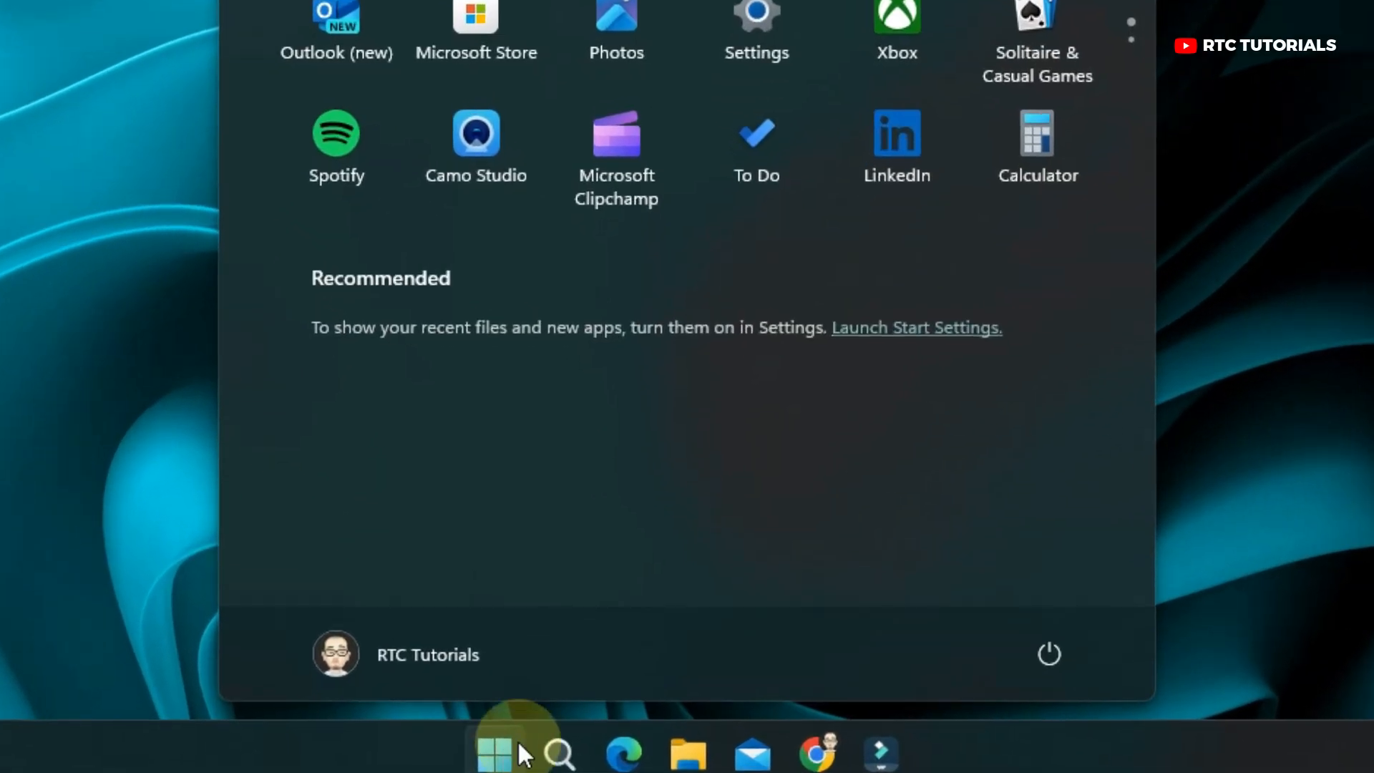
pyautogui.click(1046, 654)
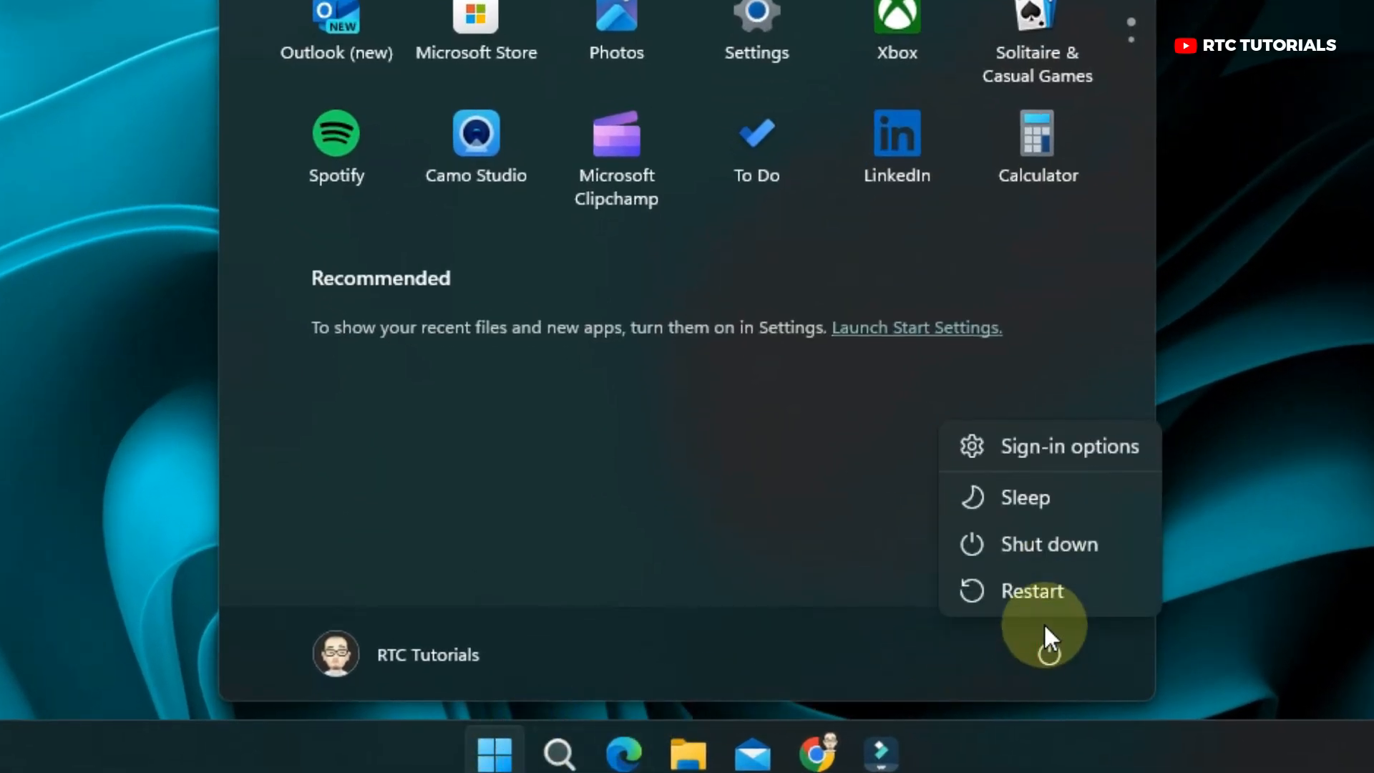